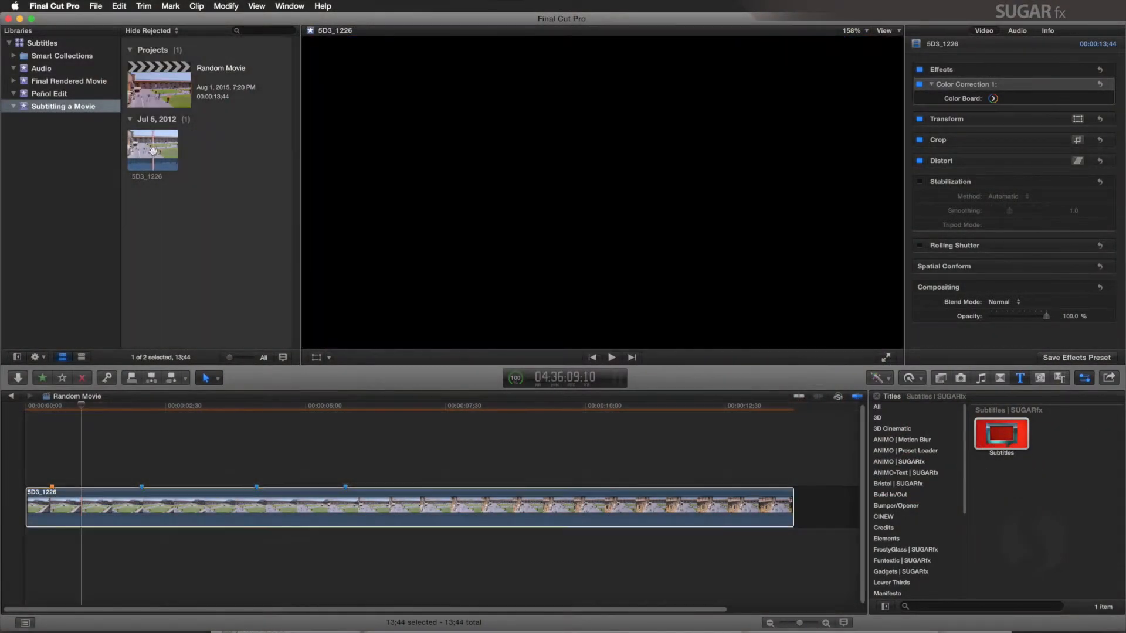
Preview the 5D3_1226 courtyard clip and scrub the Random Movie timeline playhead.
left_click(153, 147)
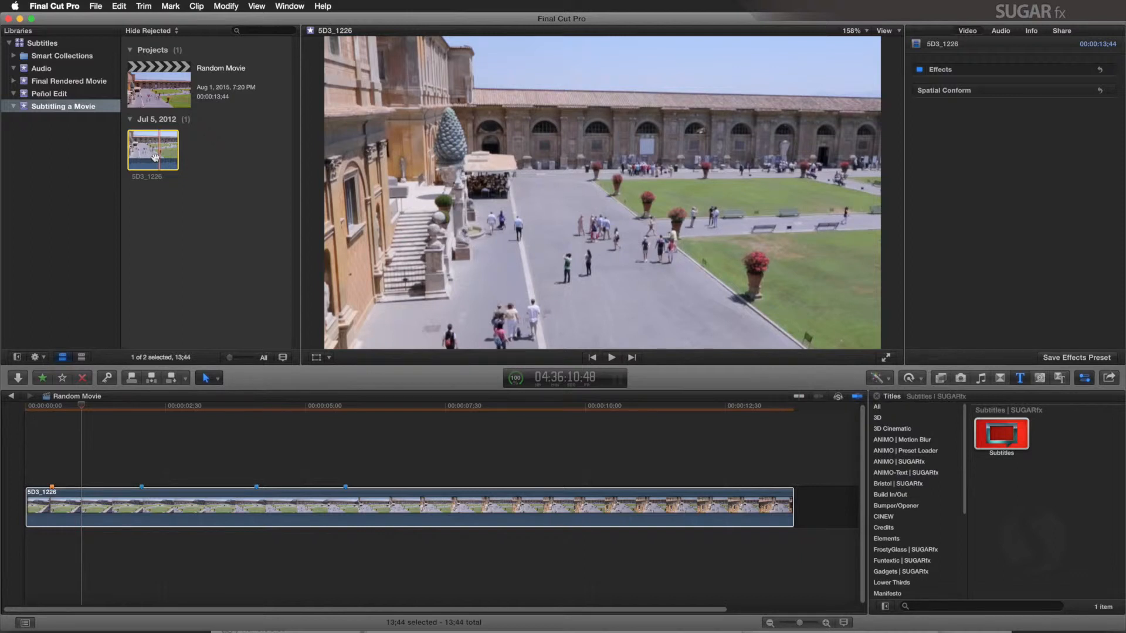
mouse_move(125, 130)
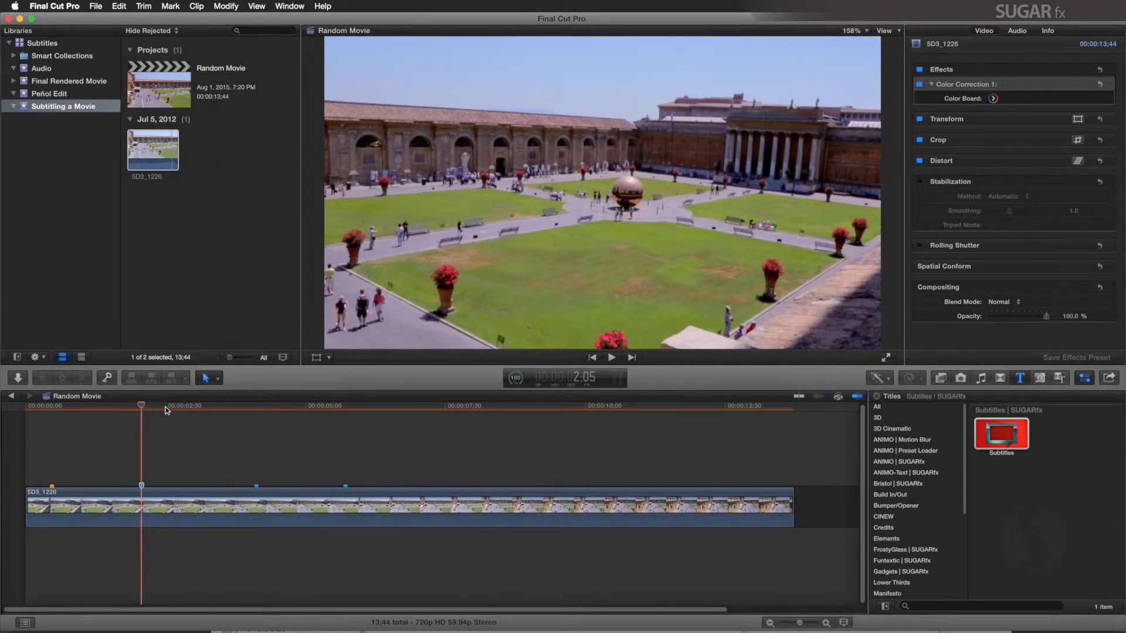
left_click(385, 406)
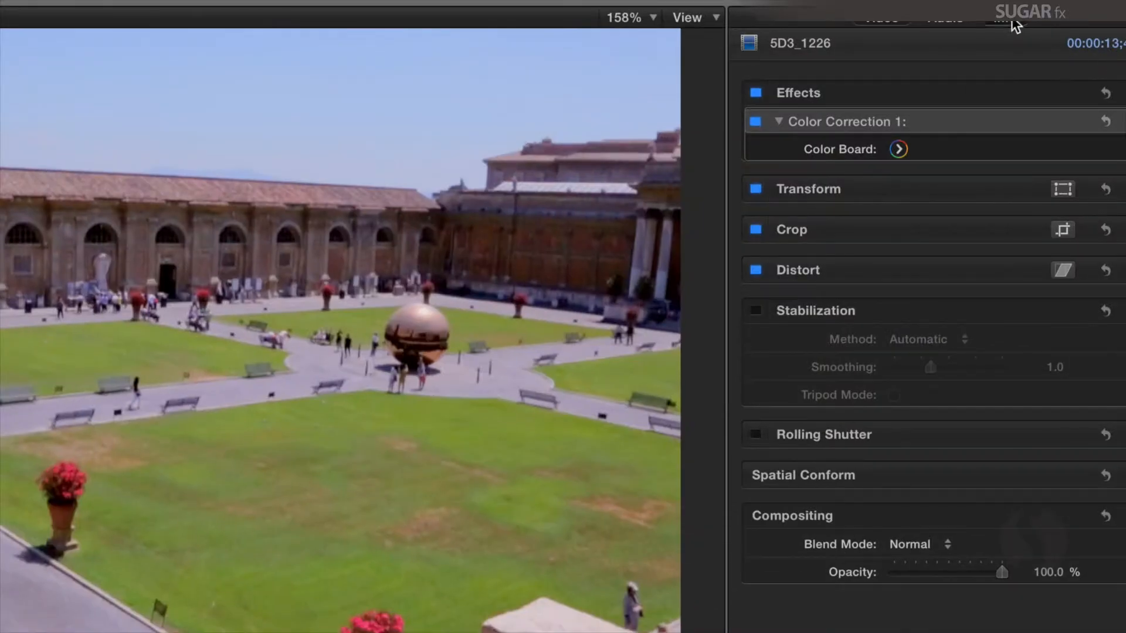
Show the clip's Info details and select its 04:36:02;18 start timecode.
left_click(1005, 16)
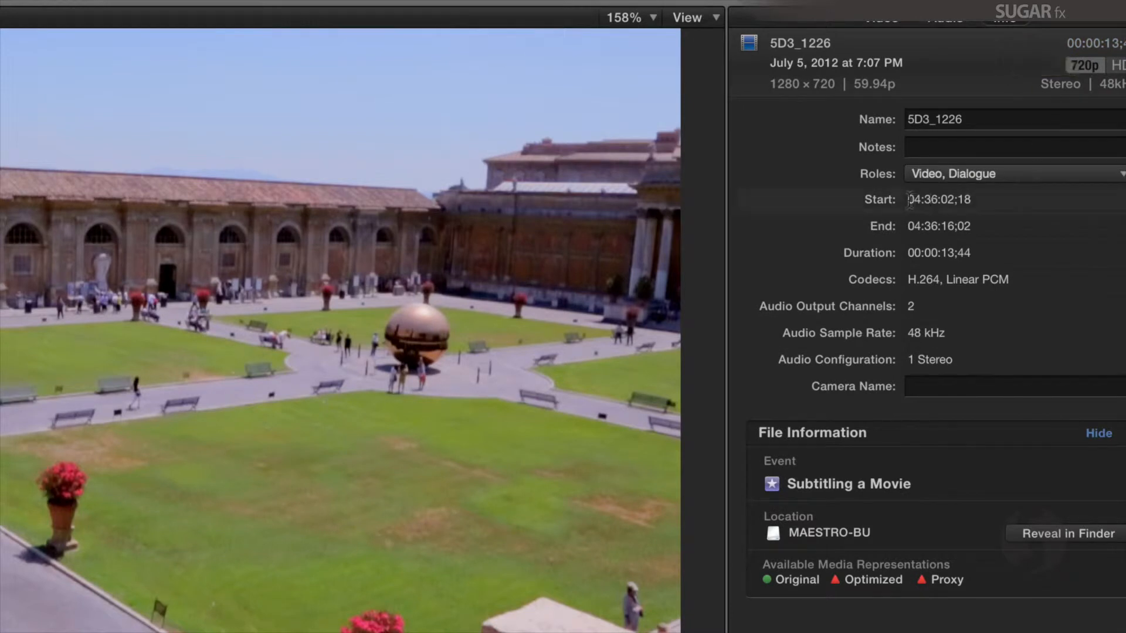
left_click(938, 199)
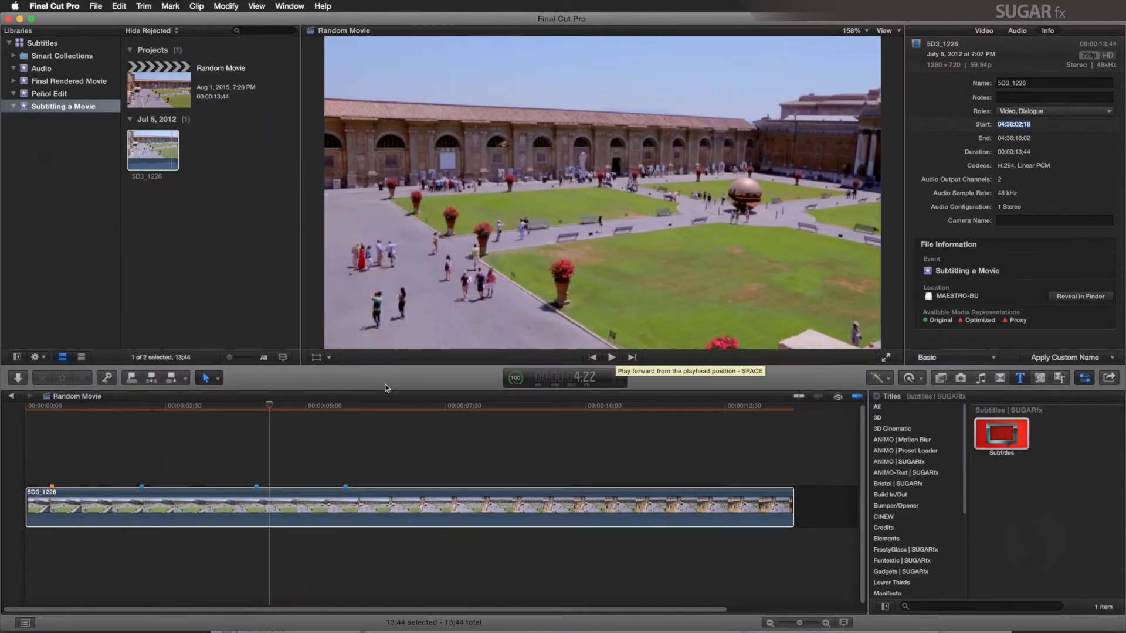
Add a marker near 7;38 named 'Más de 15,000 personas visitan el museo cada día'.
left_click(409, 406)
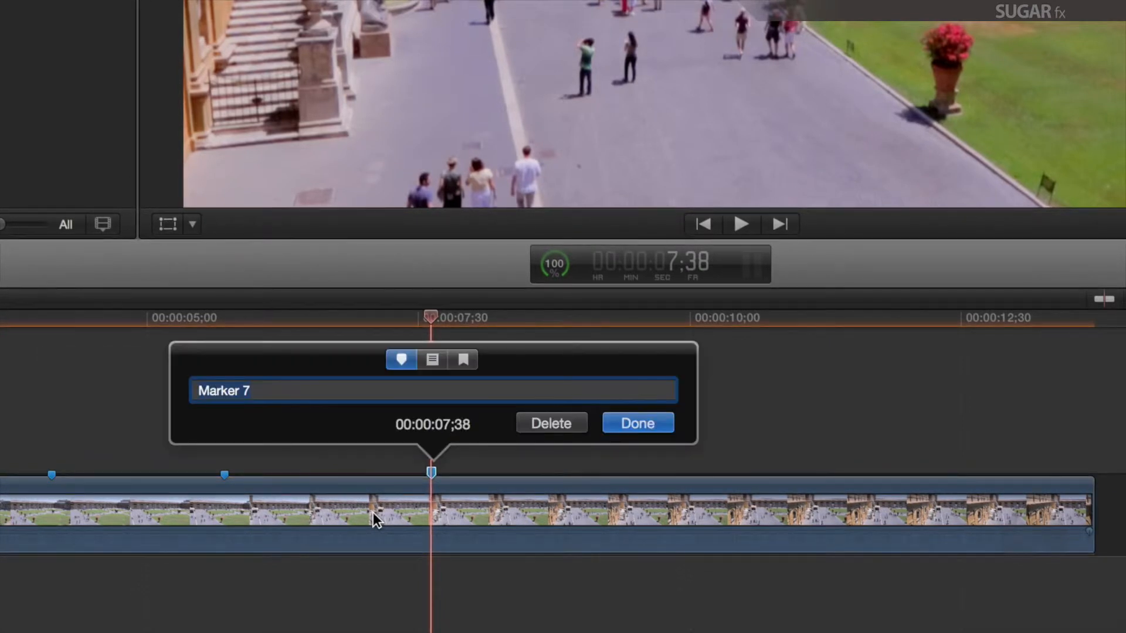
type("Más de 1")
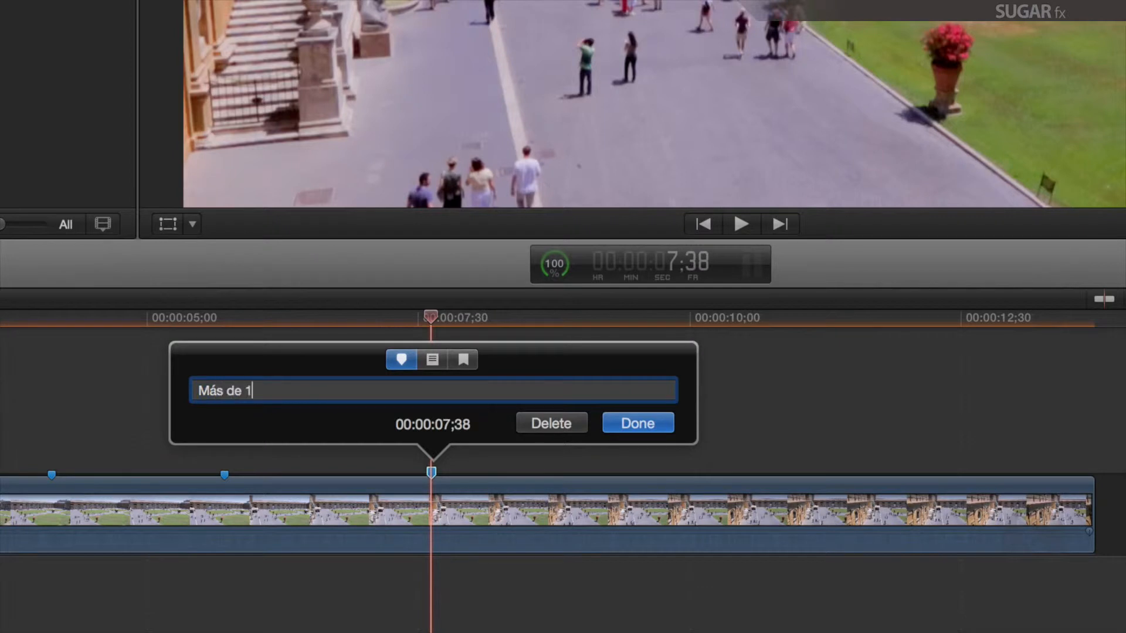
type("5,000 personas")
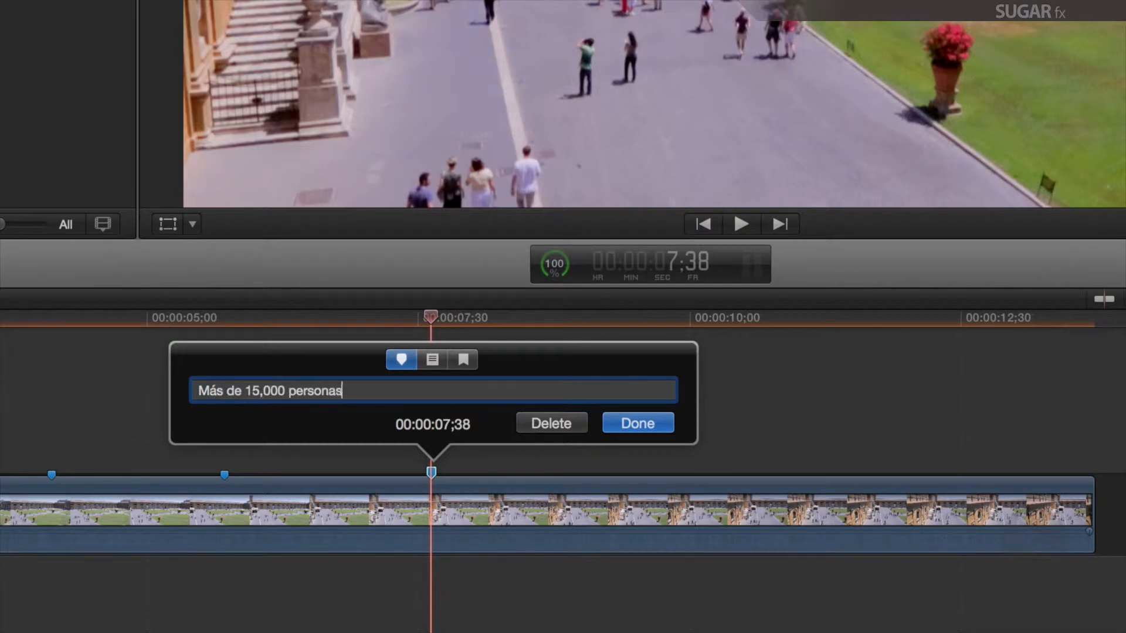
type("visitan el mus")
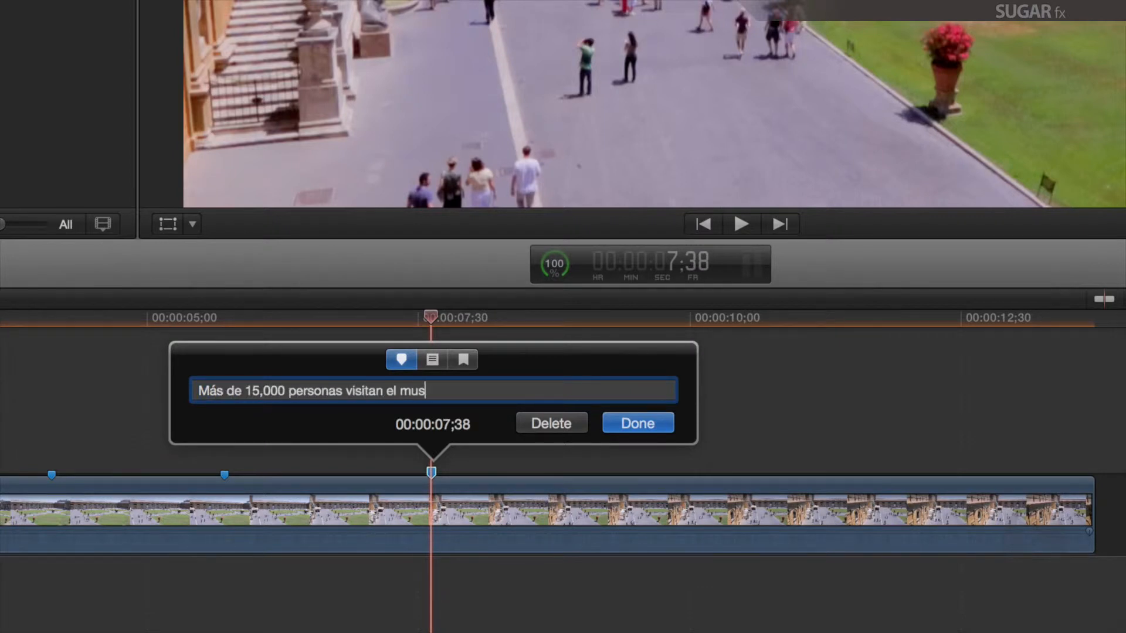
type("eo cada d")
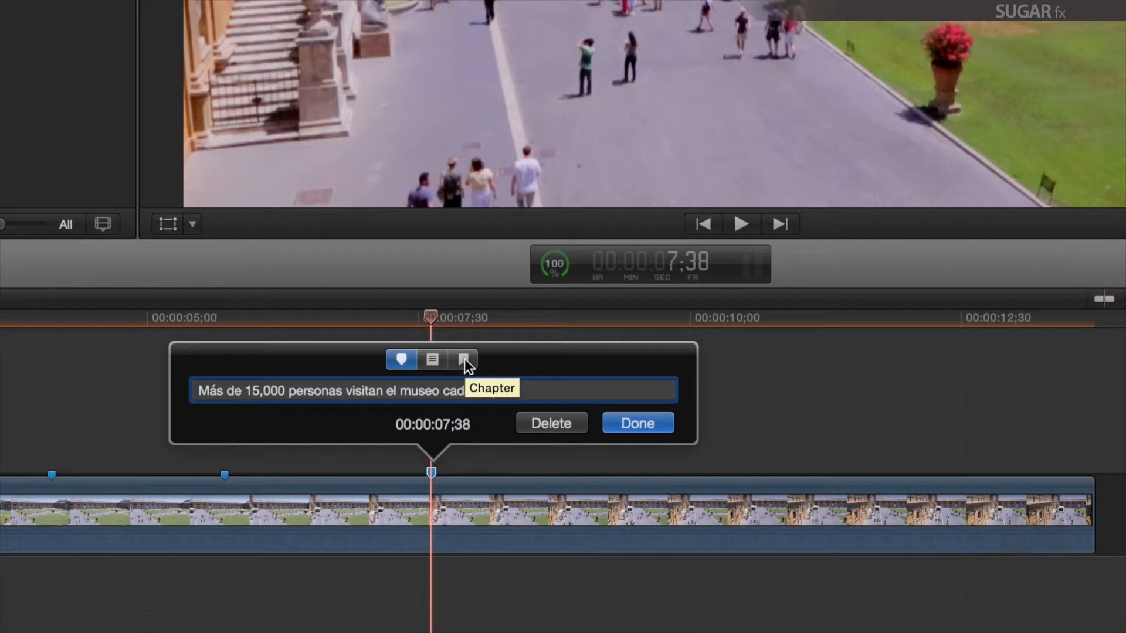
Make it a chapter marker and move its poster frame later in the clip.
left_click(463, 359)
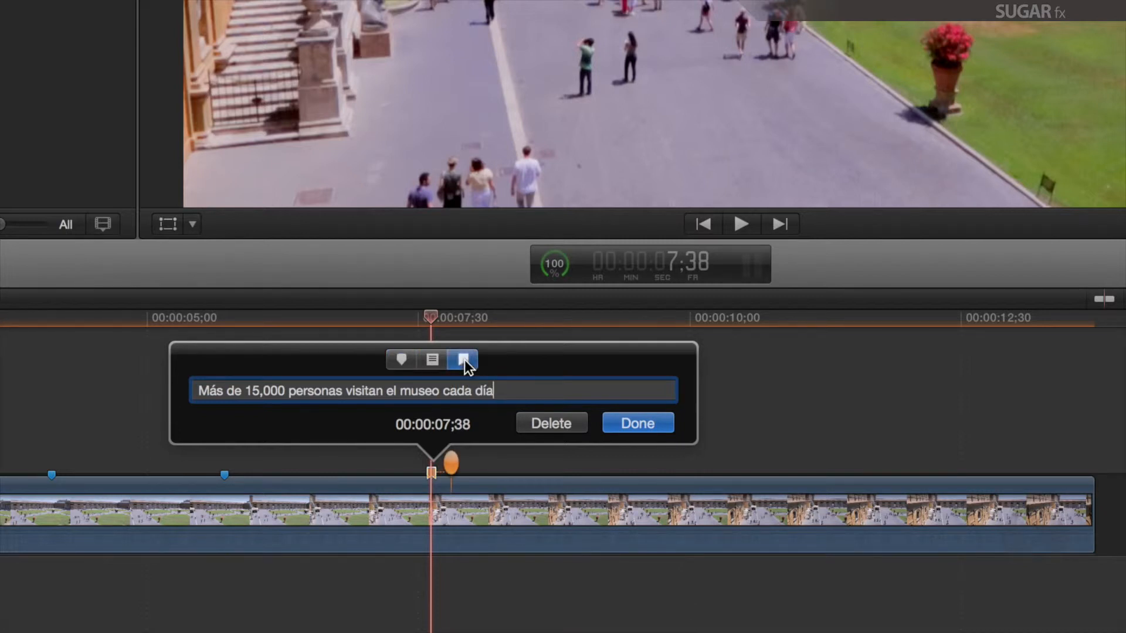
left_click(636, 422)
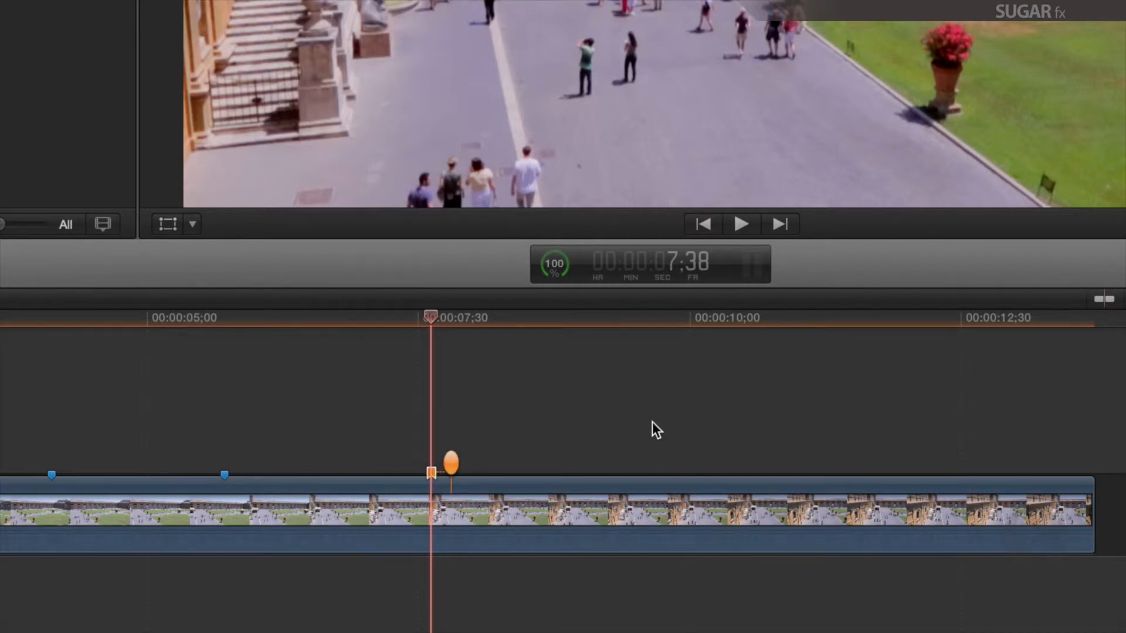
left_click_drag(451, 461, 580, 458)
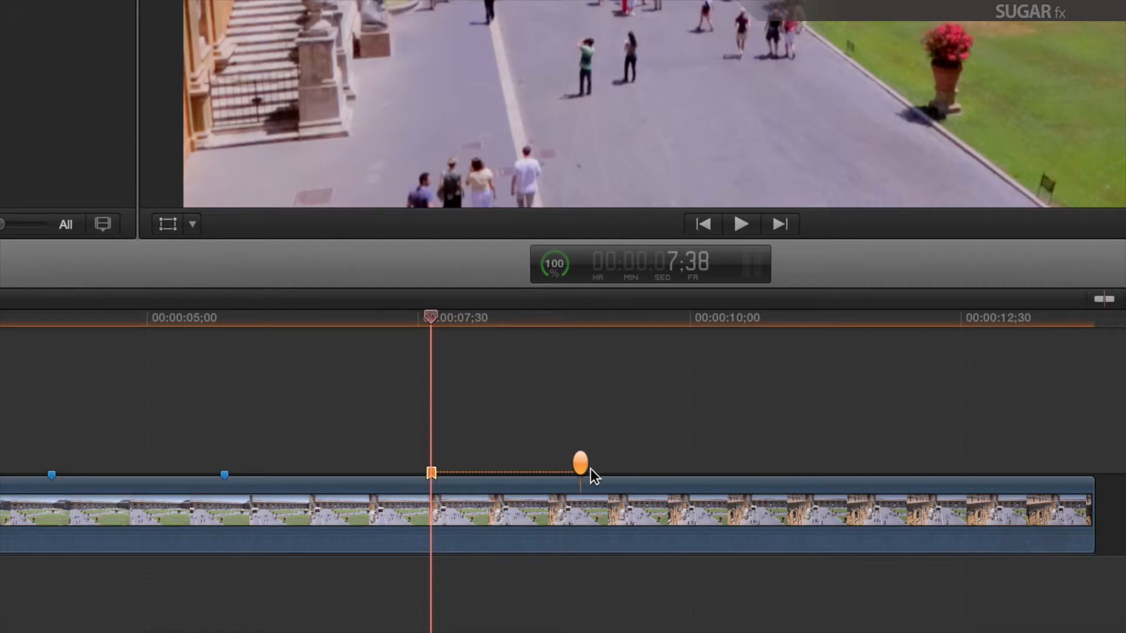
left_click_drag(579, 458, 677, 458)
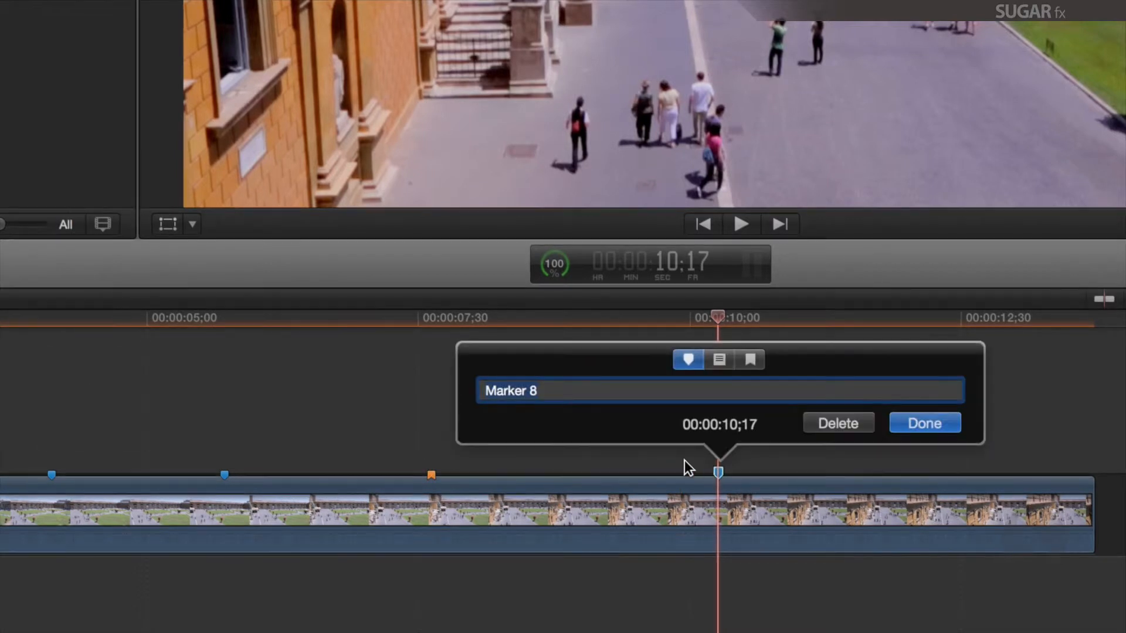
Name the 10;17 marker 'Sin embargo las visitas guiadas se limitan a 3,000.'.
type("Sin embargo")
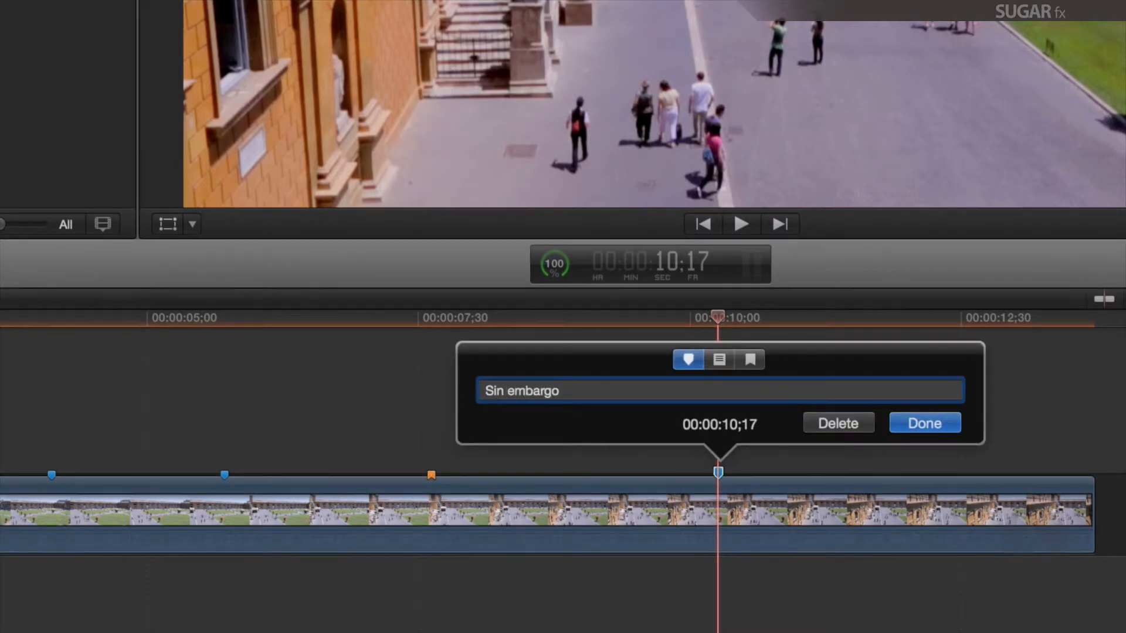
type("las visitas guiadas")
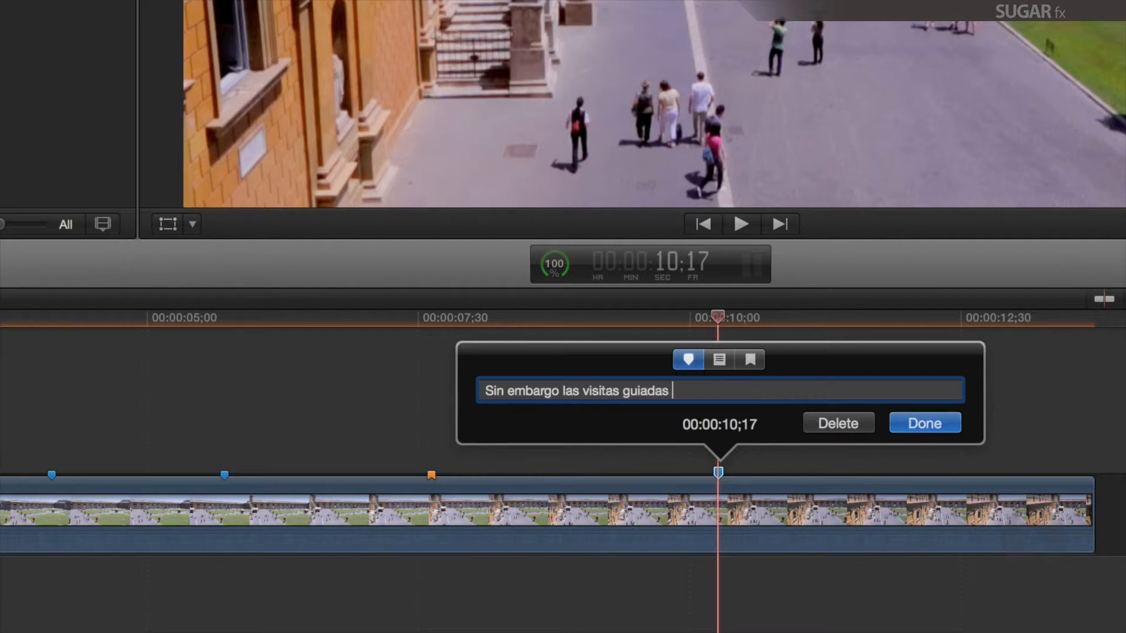
type("se limitan a 3")
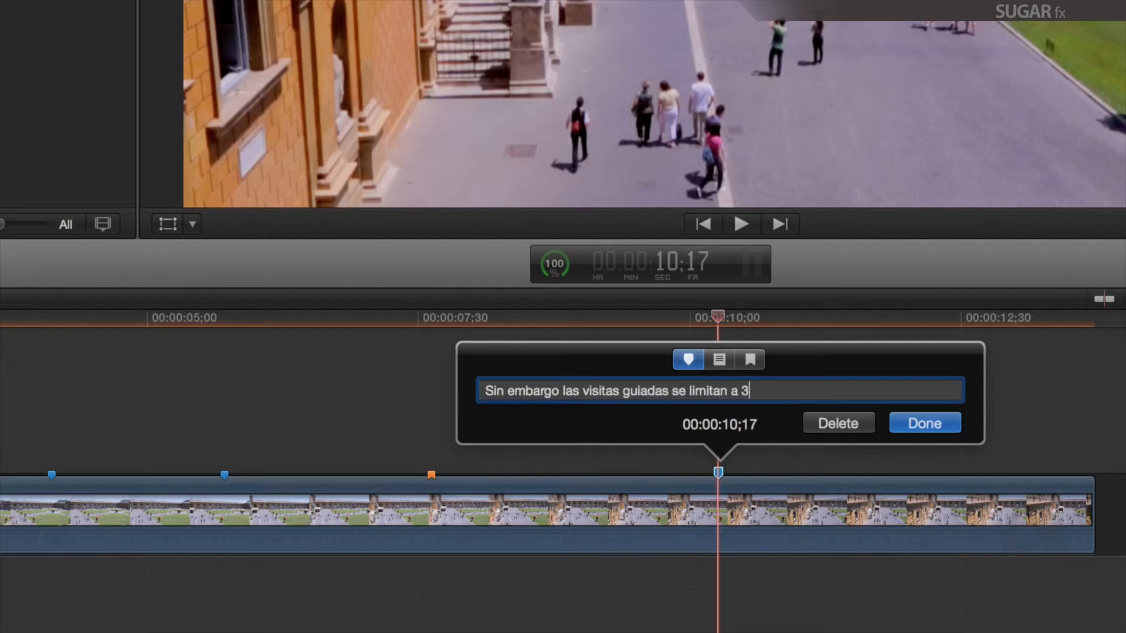
type(",000.")
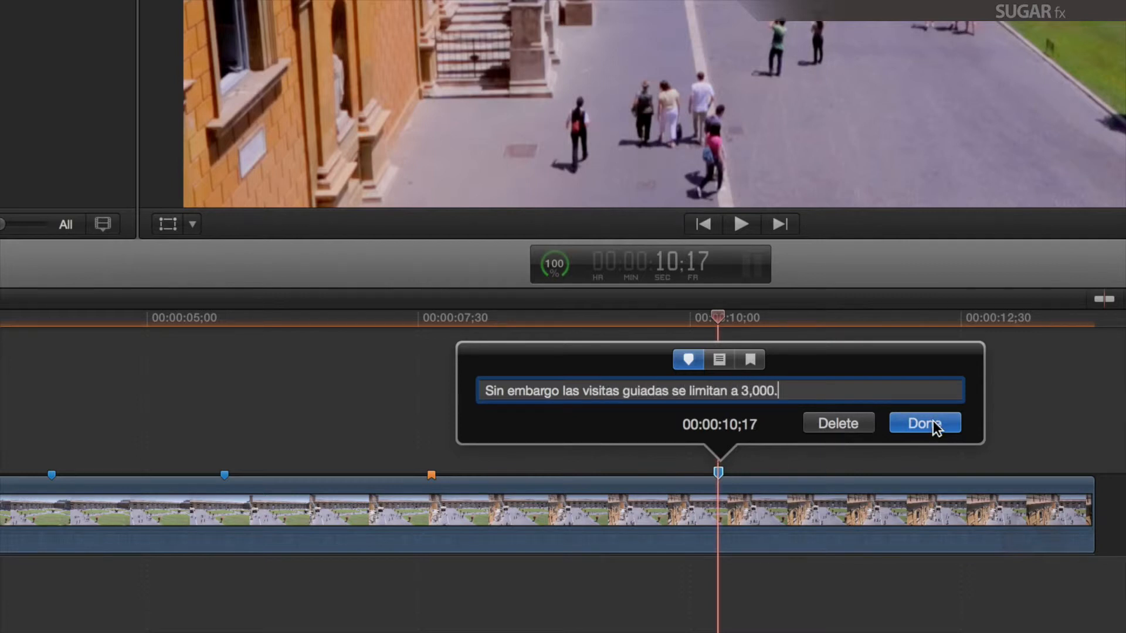
left_click(924, 423)
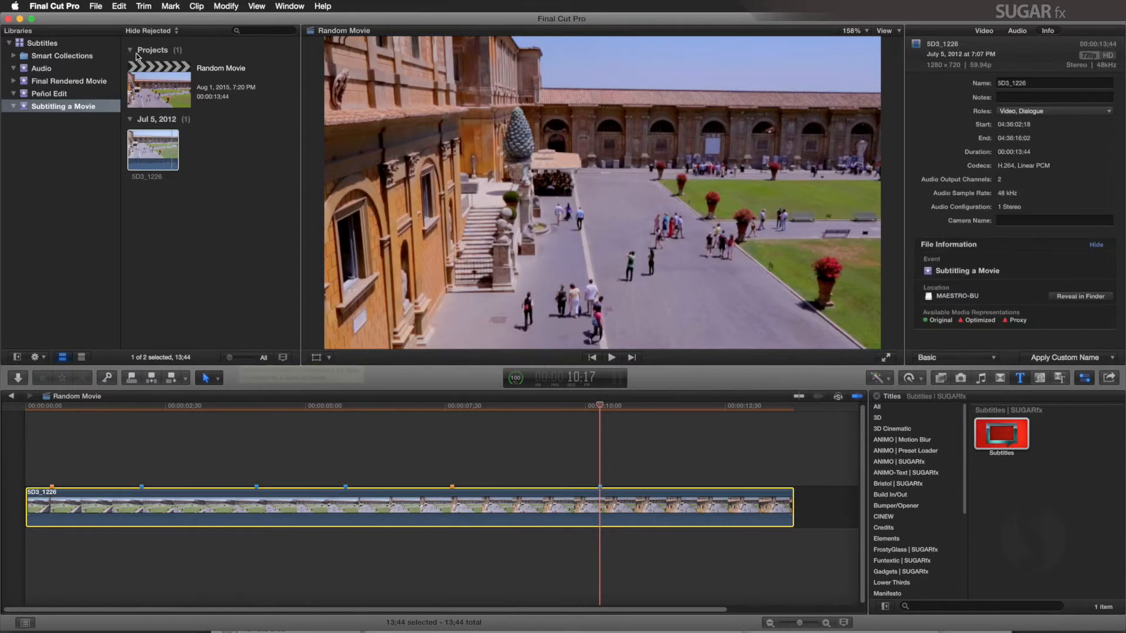
Export Random Movie as an XML file saved to the Desktop.
left_click(95, 6)
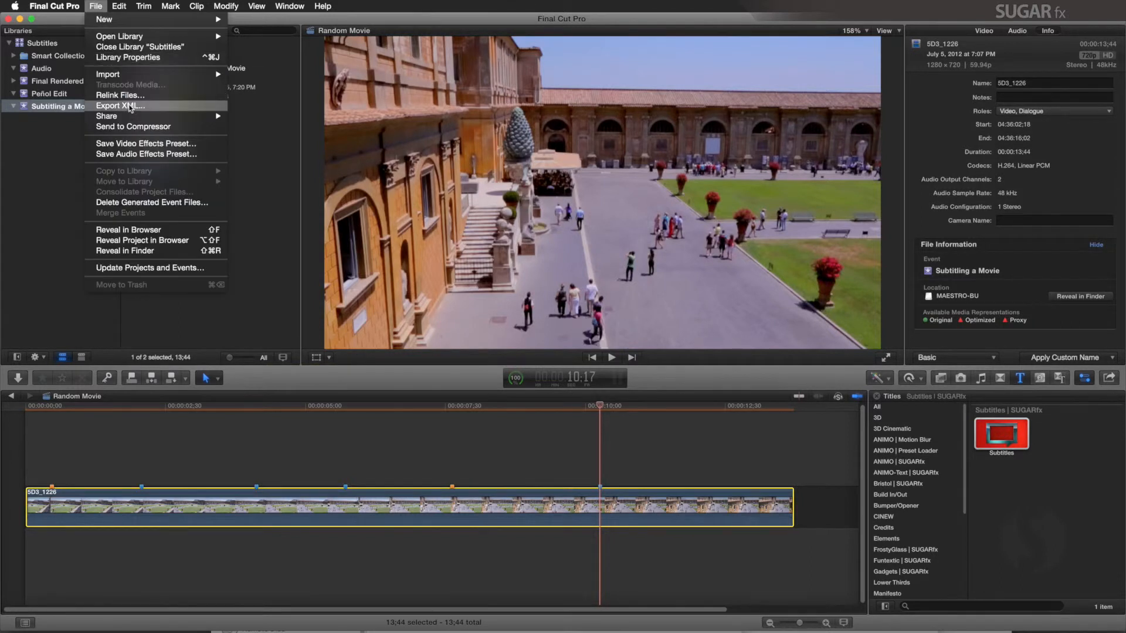
left_click(120, 105)
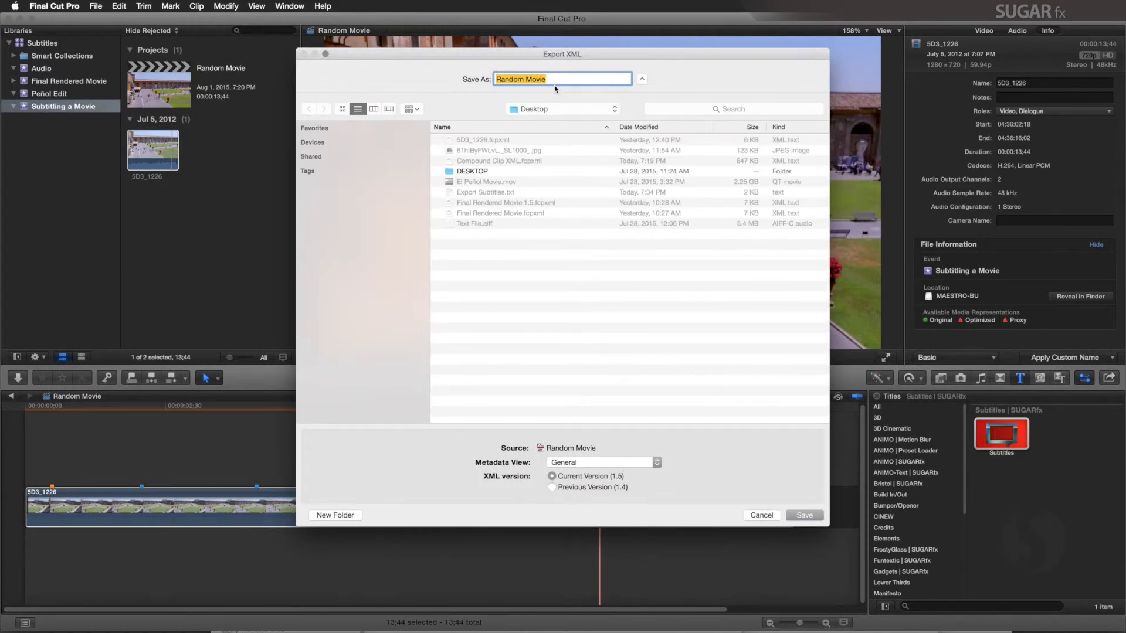
left_click(760, 515)
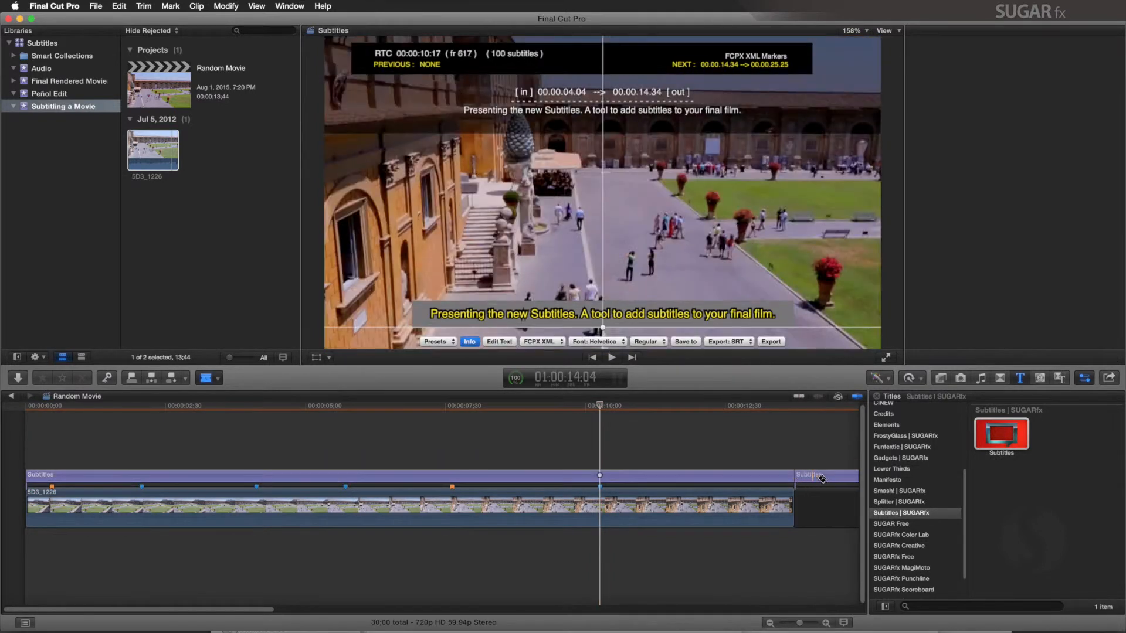
Select the Subtitles title clip and open its Edit Text window.
left_click(825, 506)
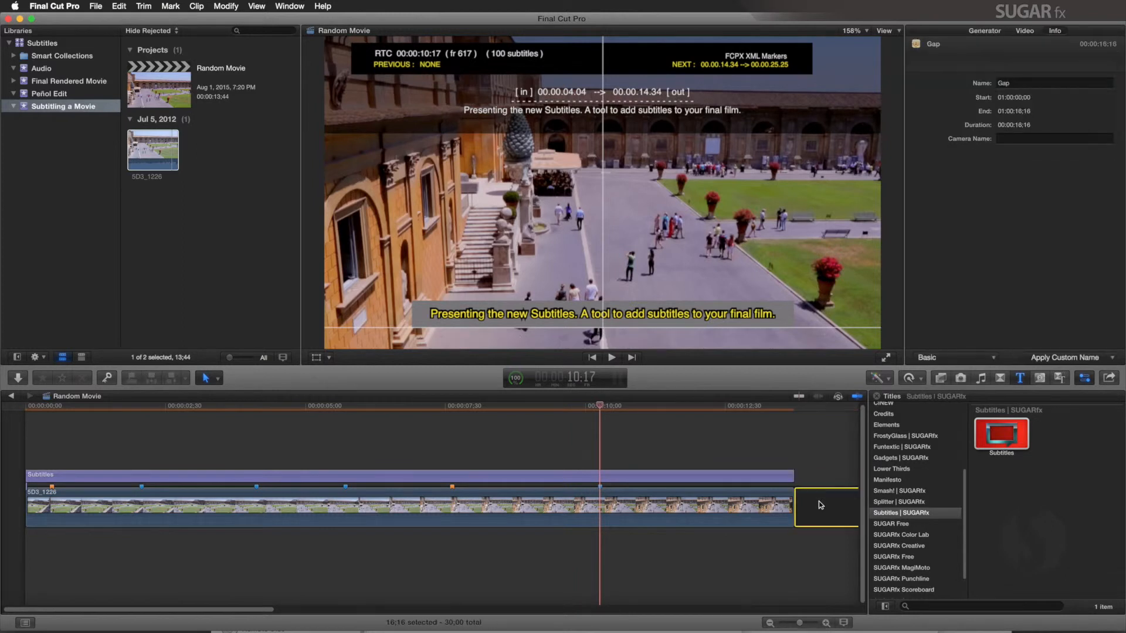
left_click(387, 475)
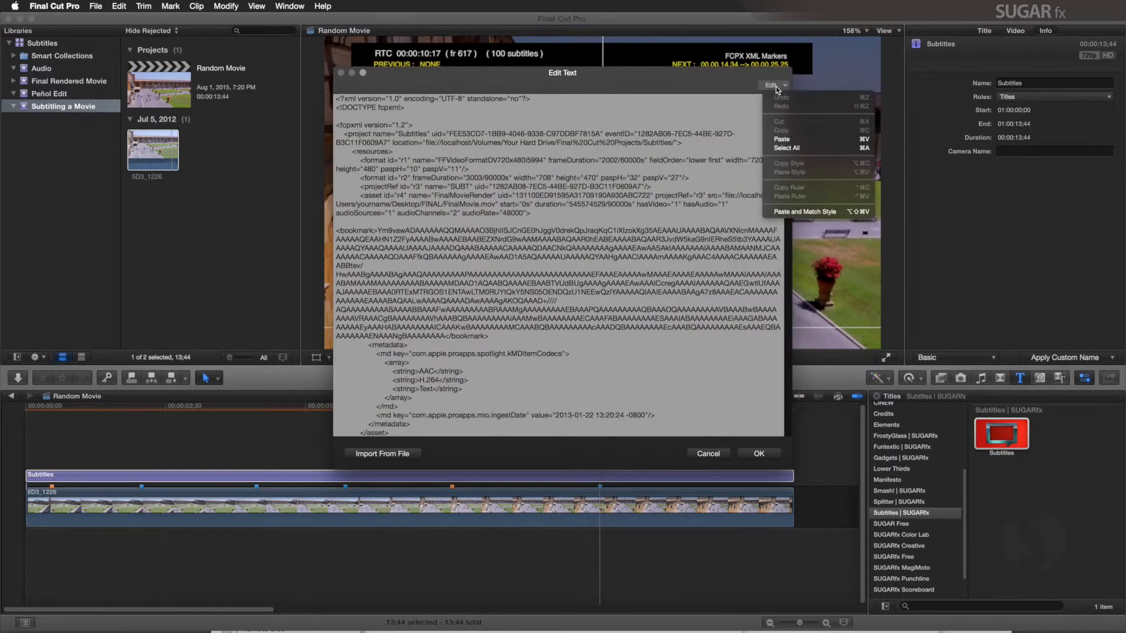
Replace all subtitle text with markers imported from Random Movie.fcpxml, then confirm with OK.
left_click(786, 148)
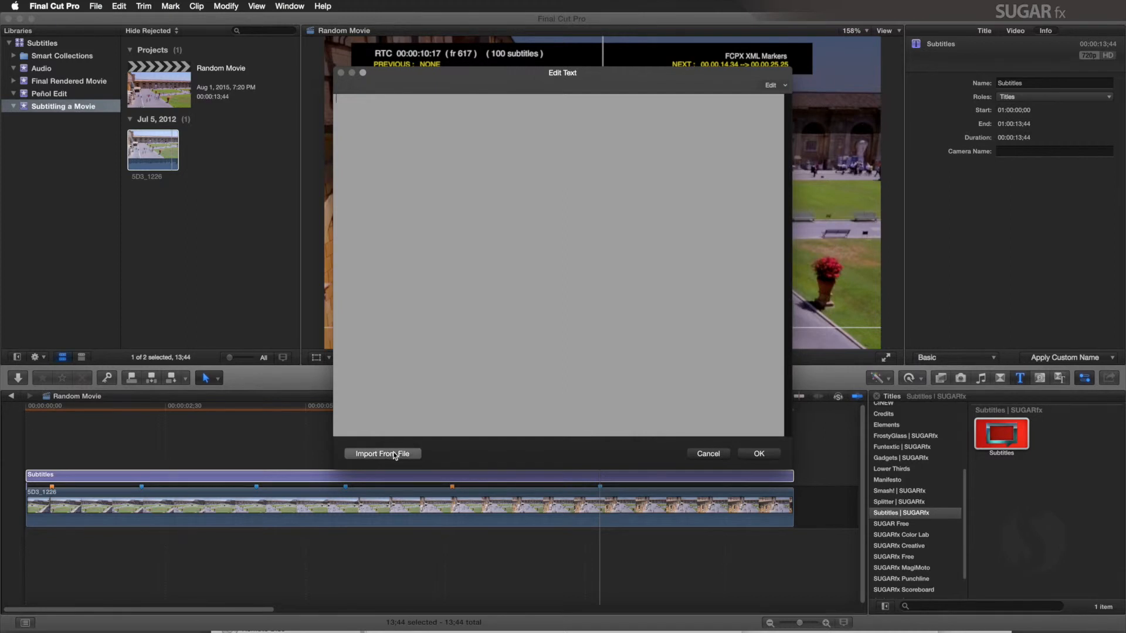
left_click(382, 453)
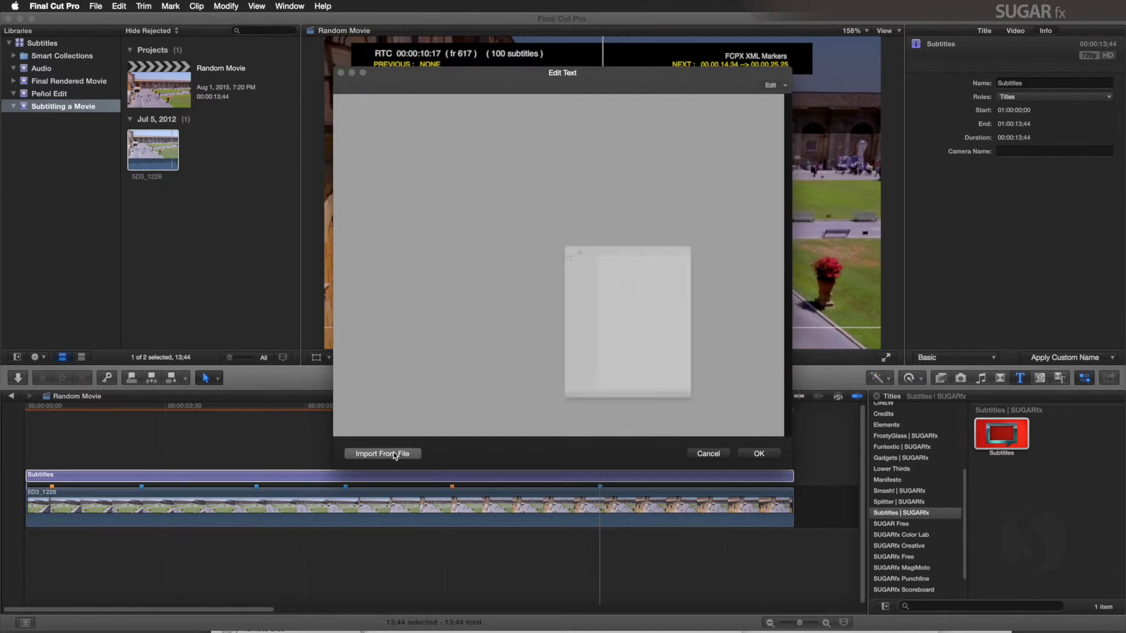
left_click(382, 454)
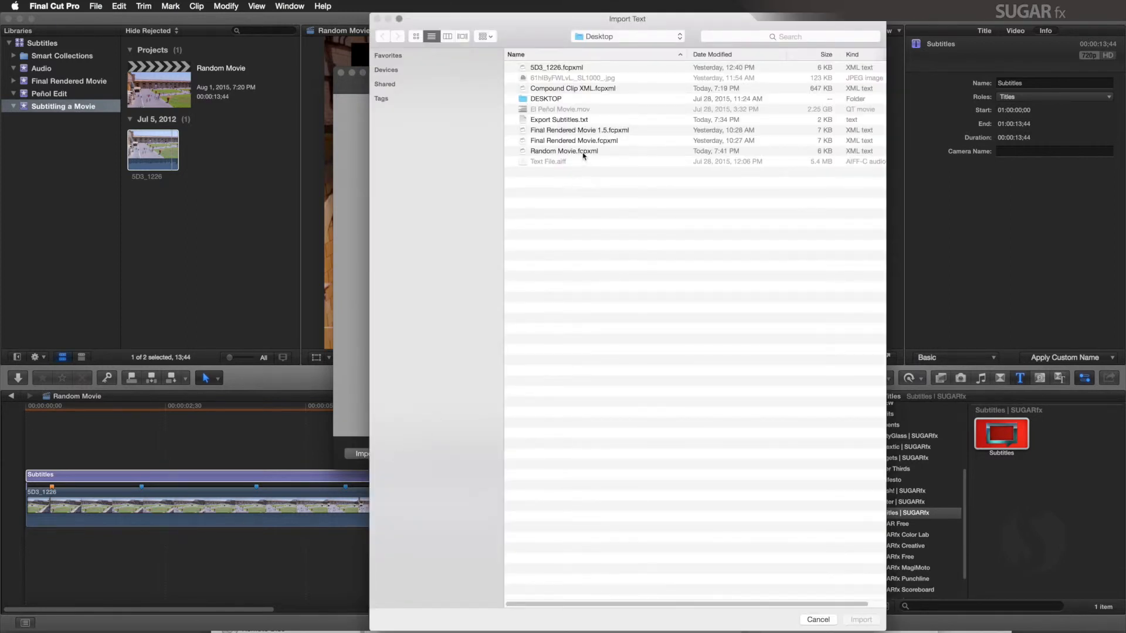
left_click(563, 151)
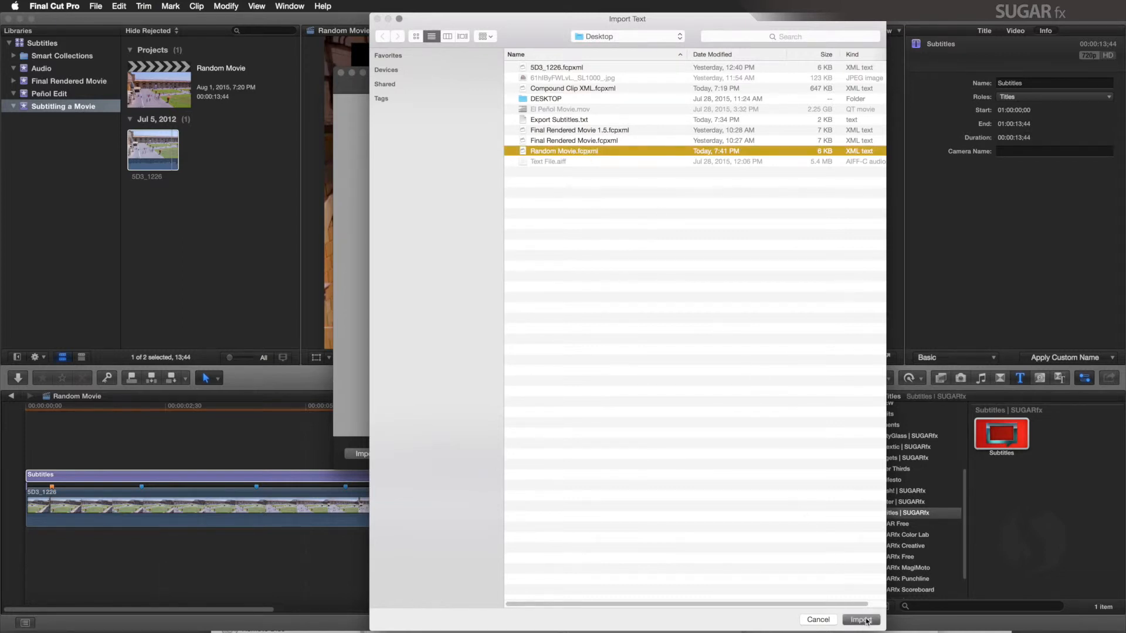
left_click(860, 619)
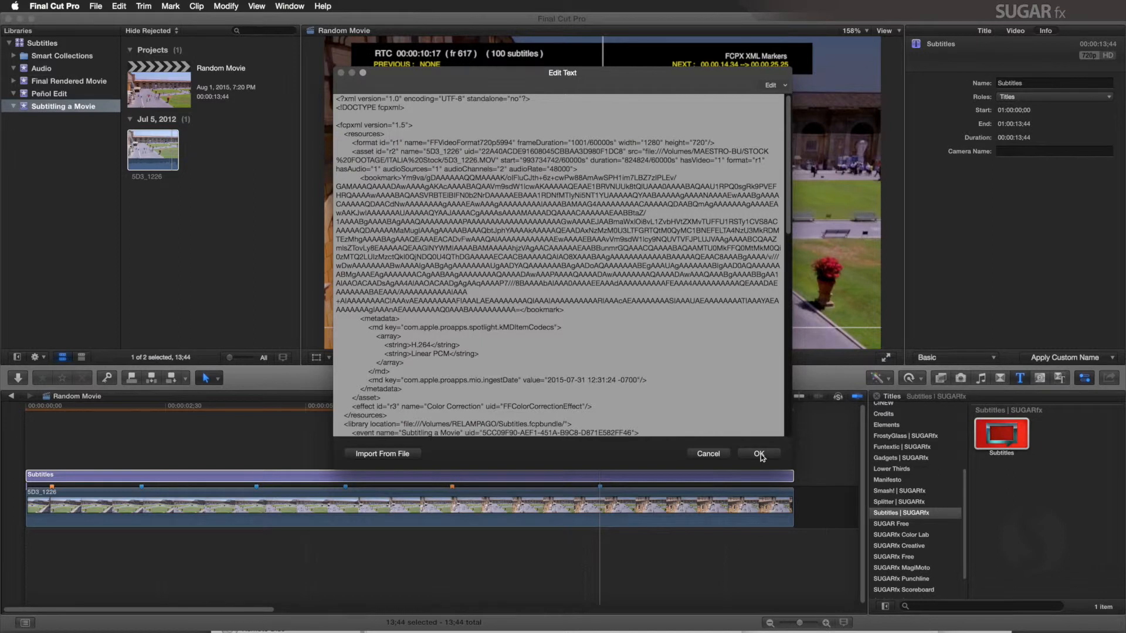
left_click(759, 454)
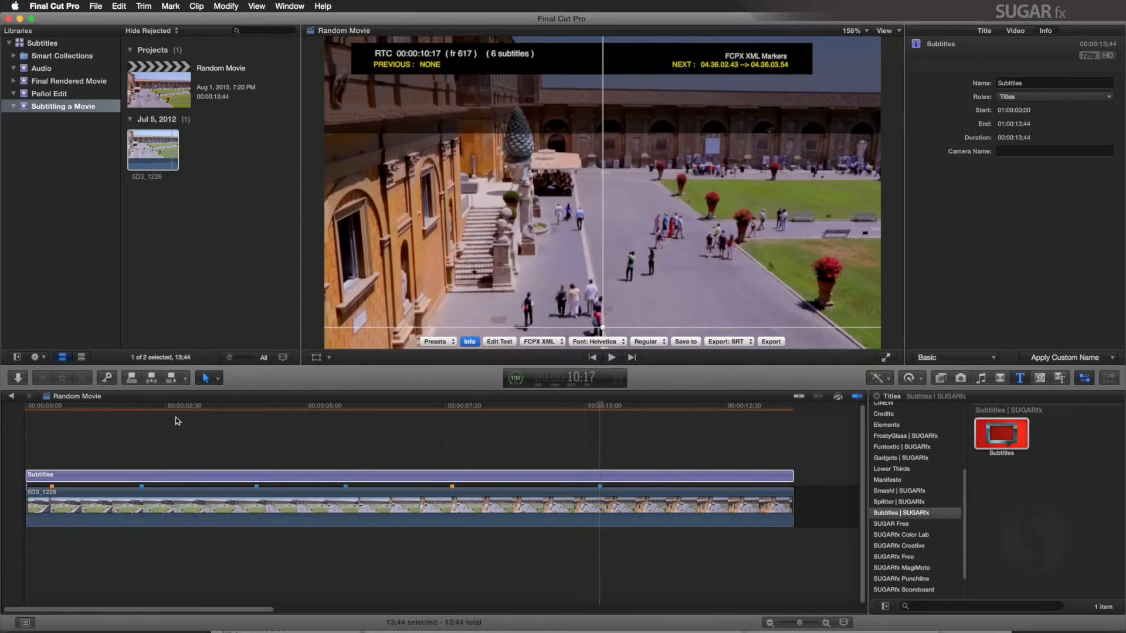
left_click(74, 406)
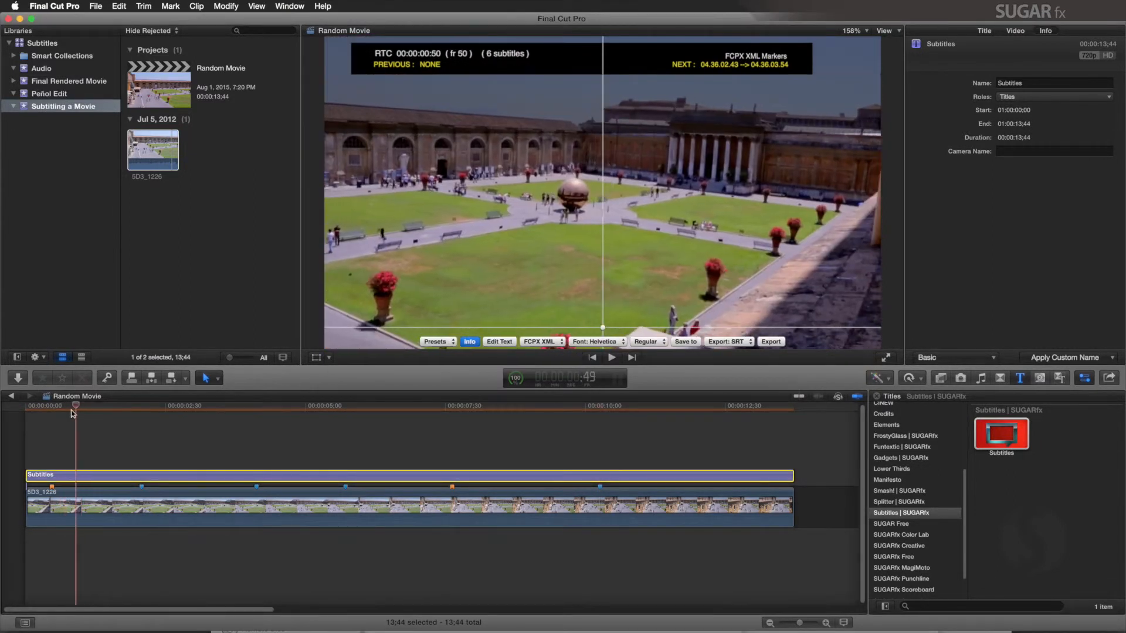
left_click(256, 405)
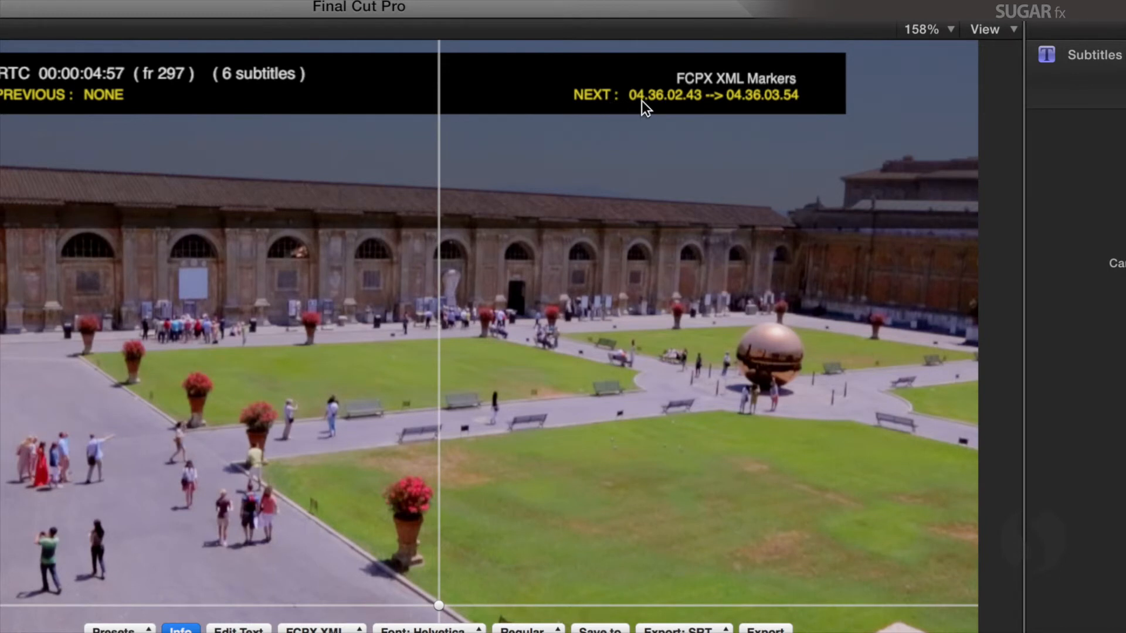
mouse_move(640, 113)
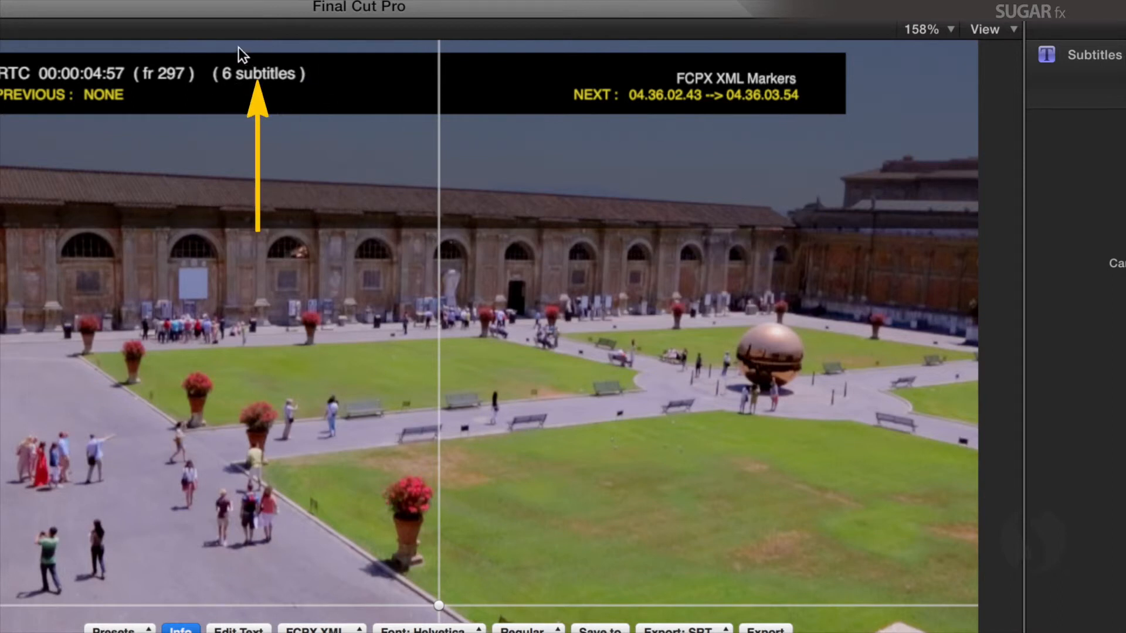
mouse_move(286, 100)
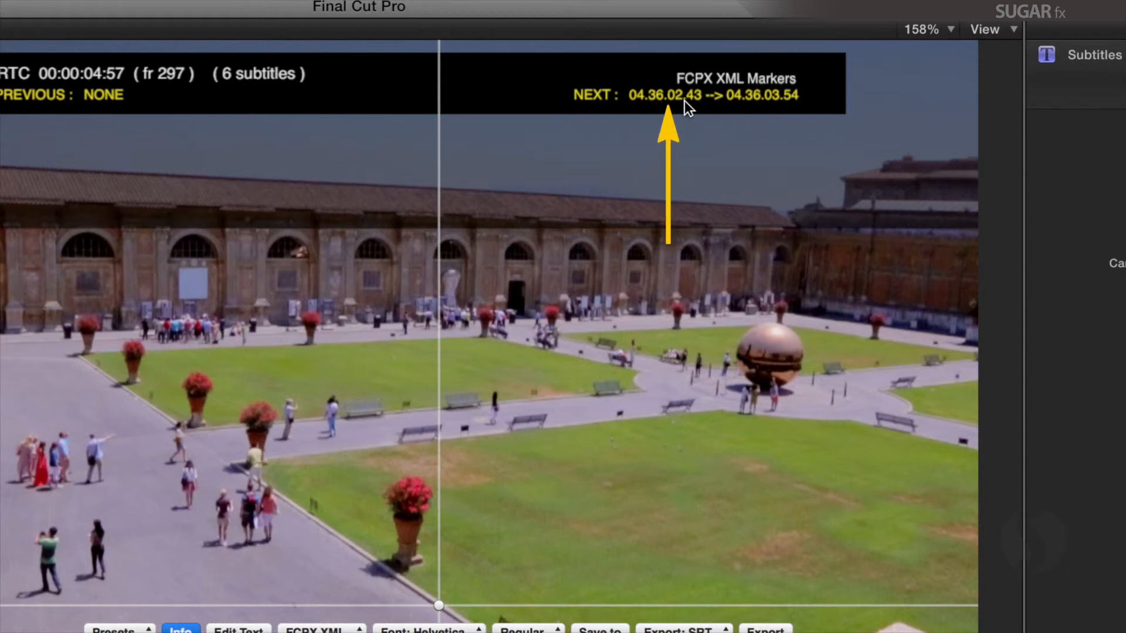
mouse_move(698, 107)
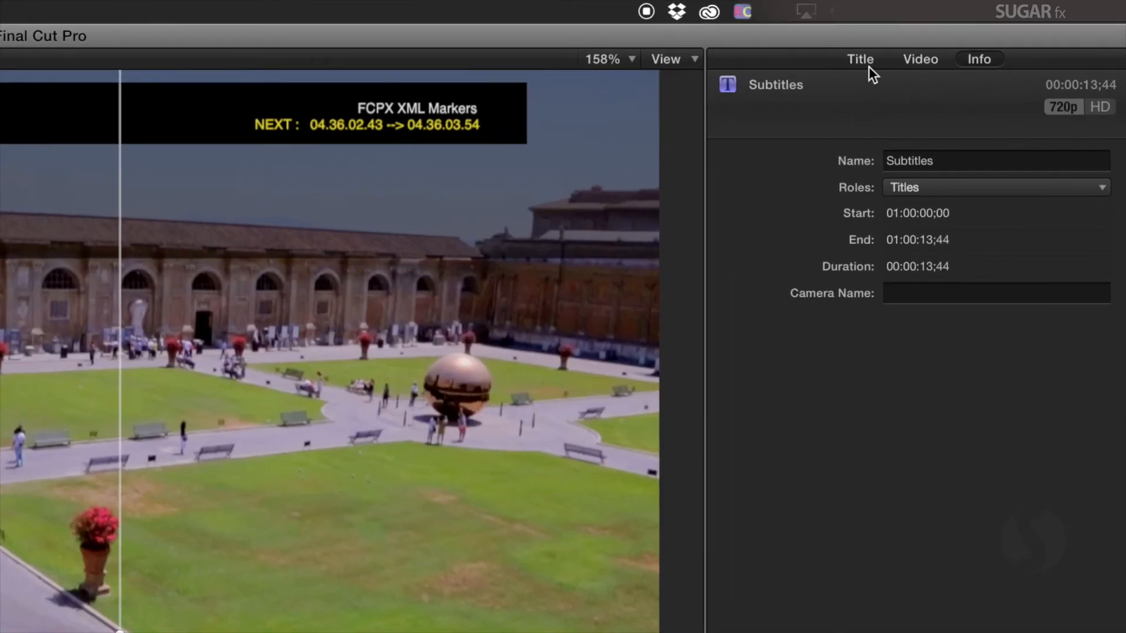
Set the Subtitles Time Offset to Timecode with offset 04.36.02.18.
left_click(859, 59)
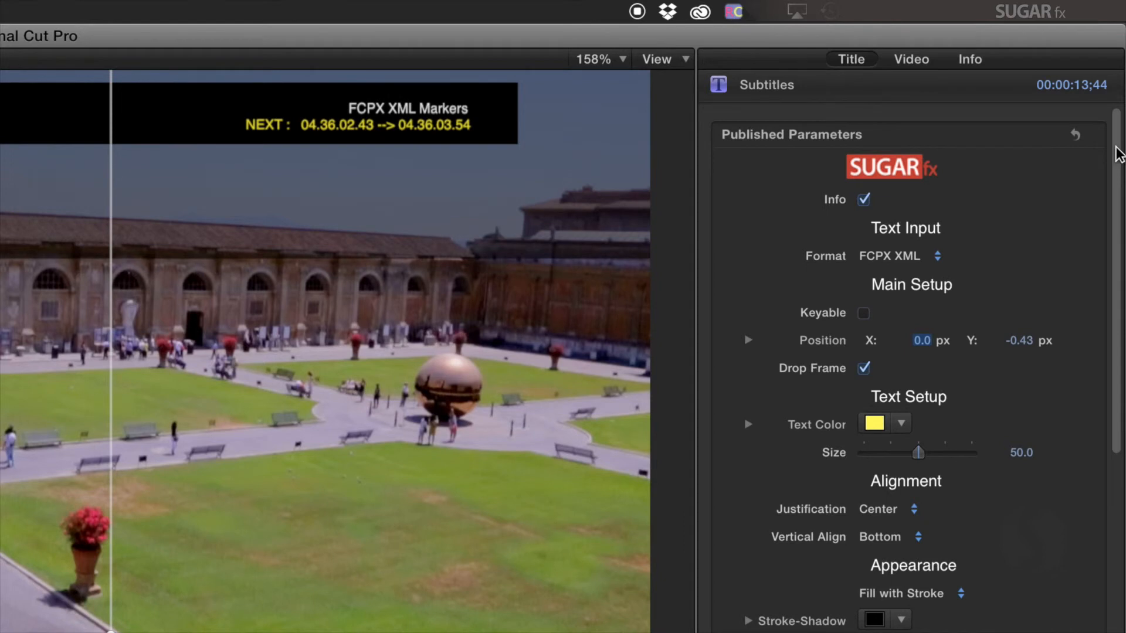
scroll("down", 3)
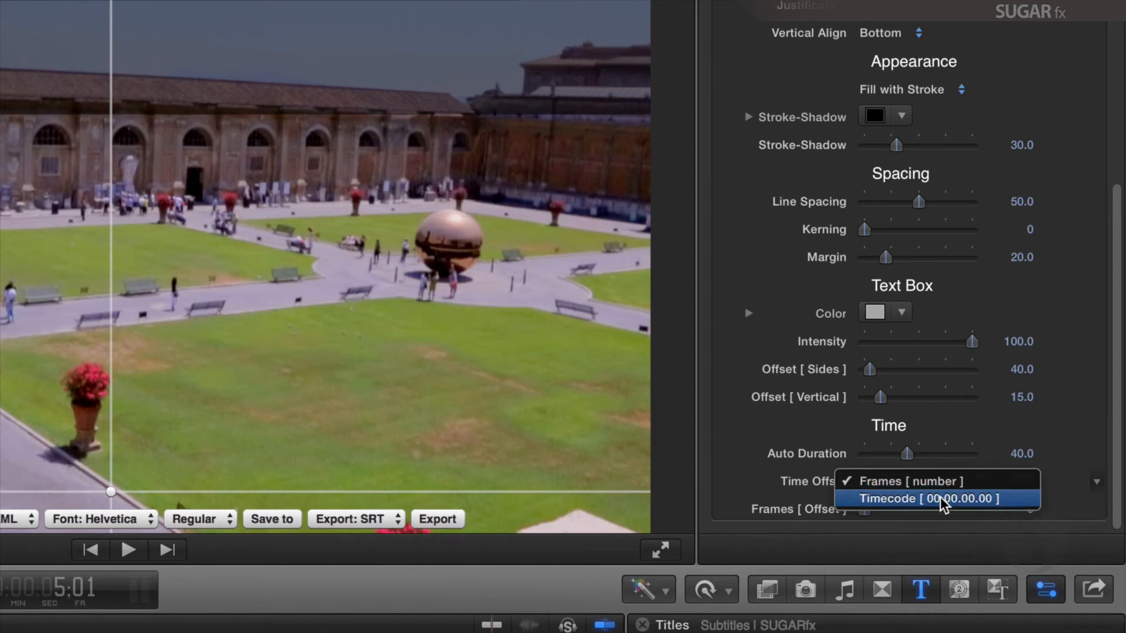
left_click(926, 499)
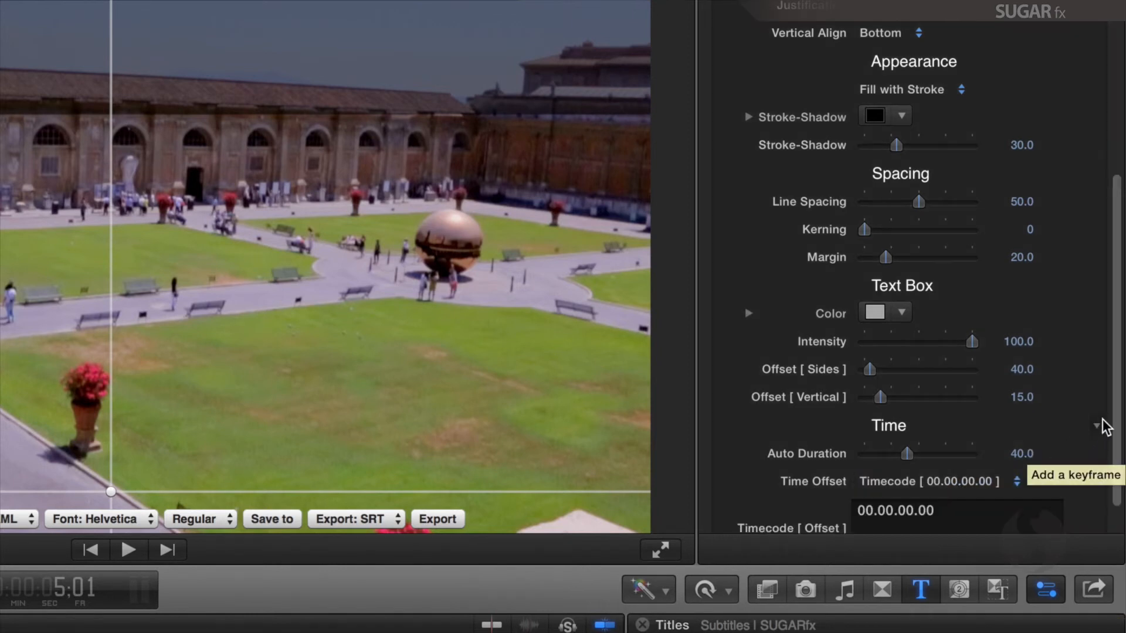
scroll("down", 3)
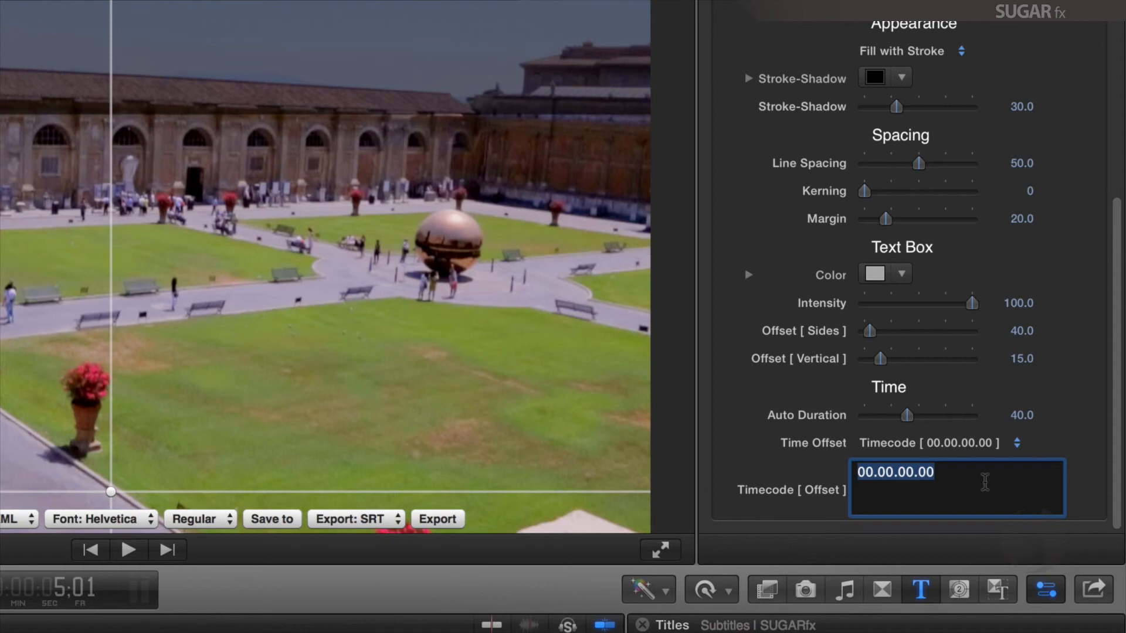
type("04.36.02.")
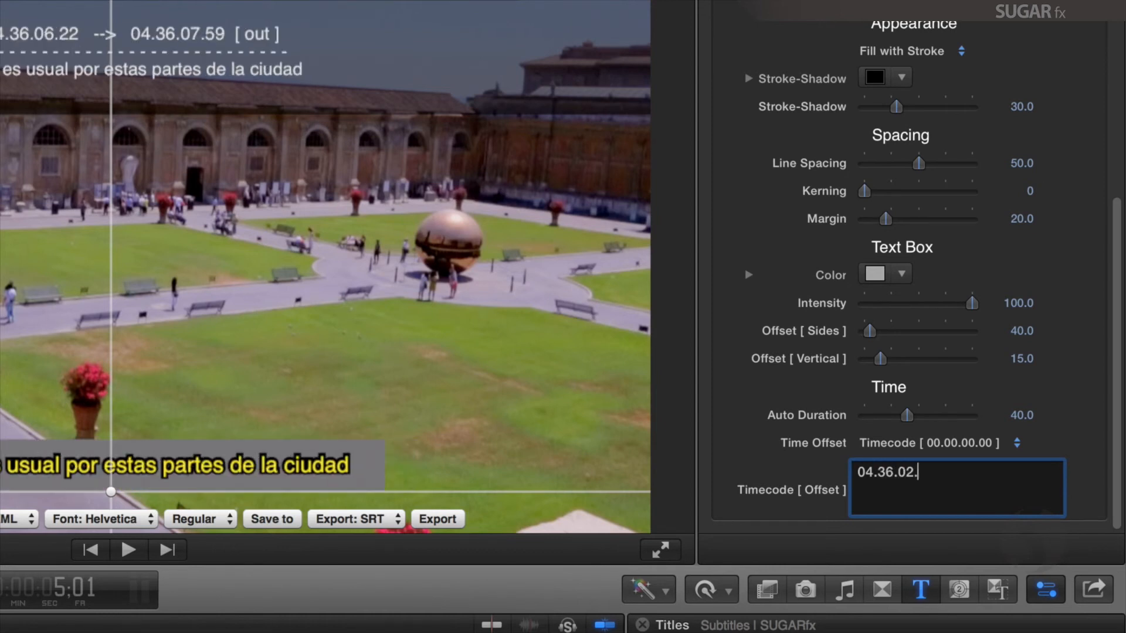
type("18")
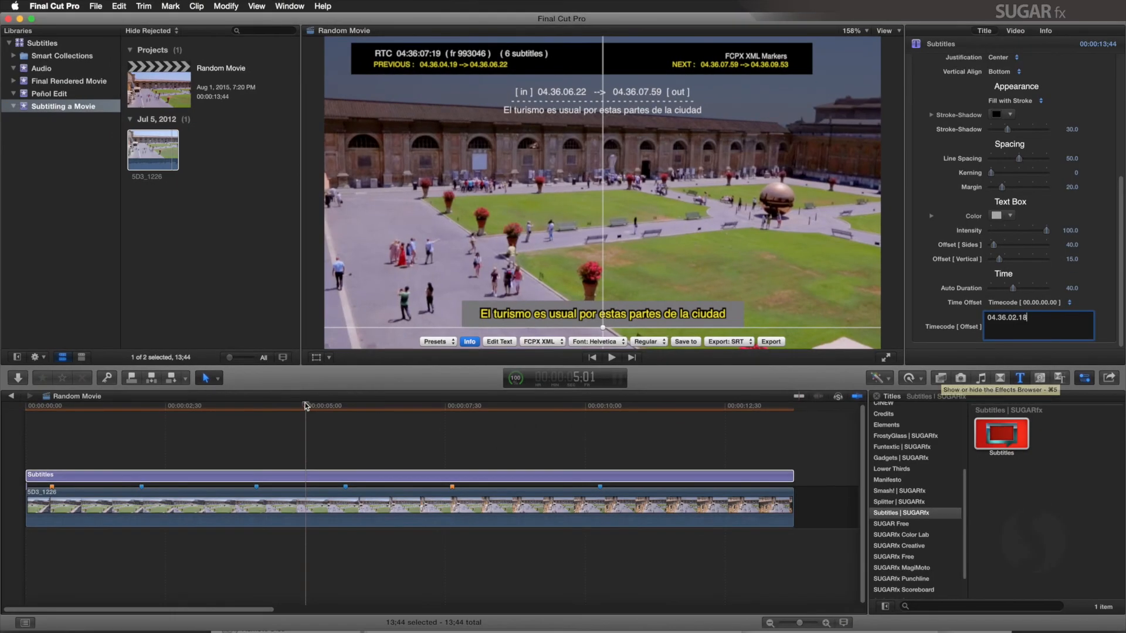
Check subtitles at 4.5 and 10 seconds, turn off the Info overlay, and list share destinations.
left_click(127, 405)
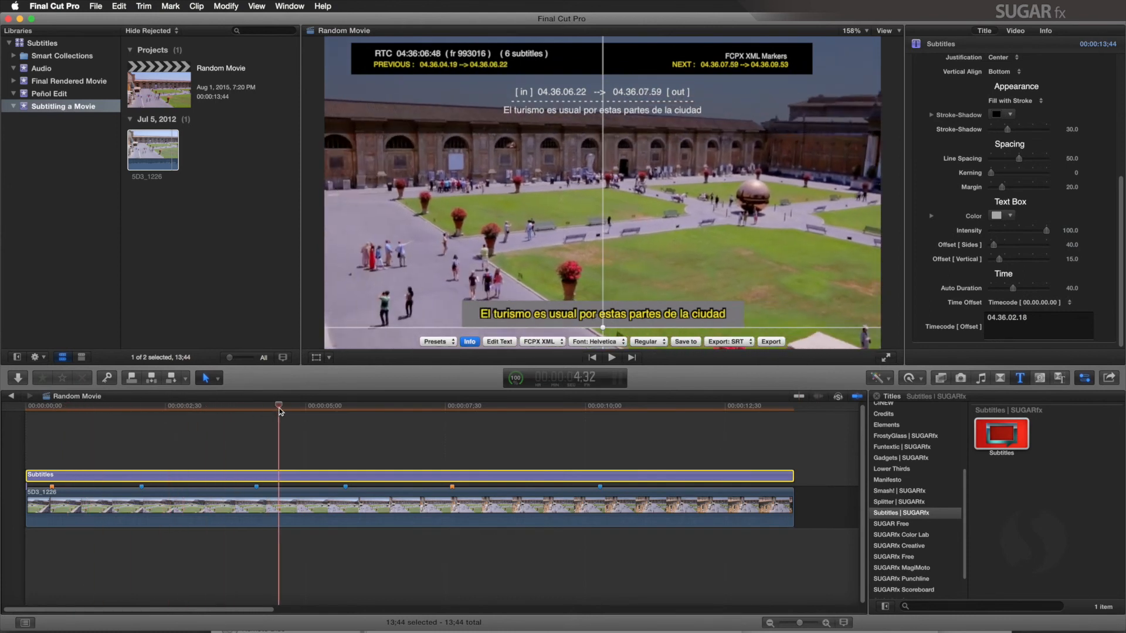
left_click(486, 406)
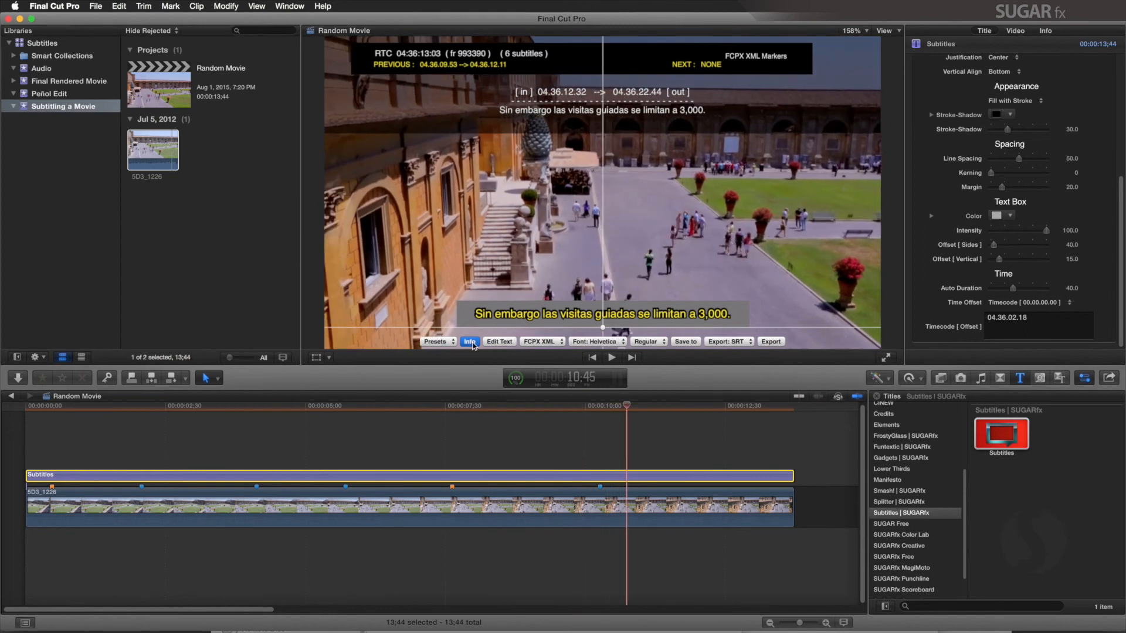
left_click(469, 341)
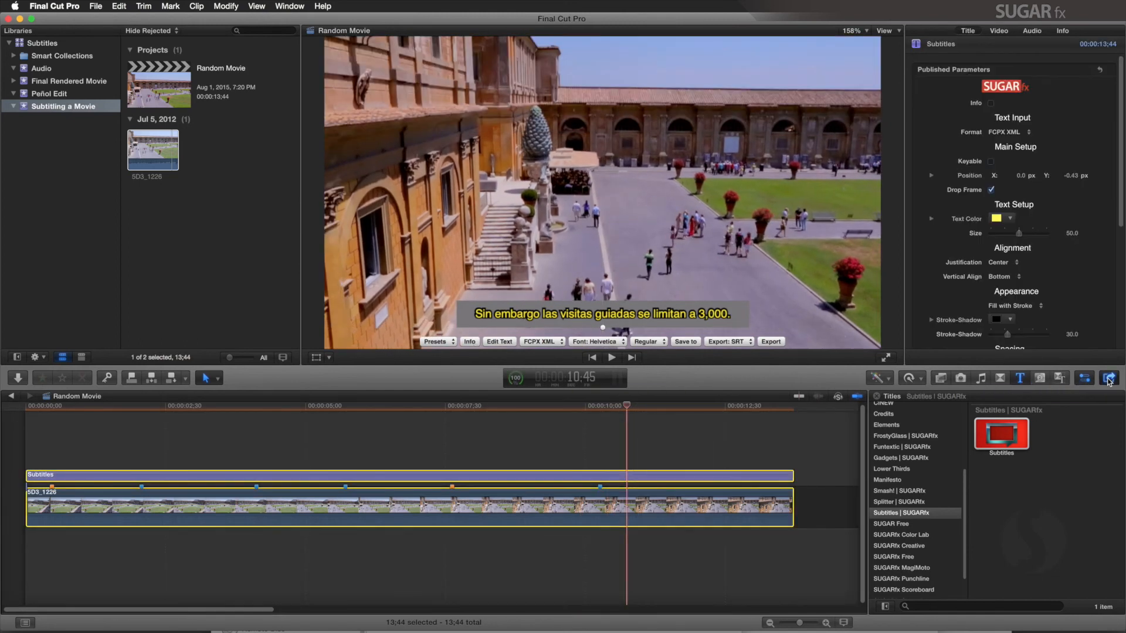
left_click(1107, 377)
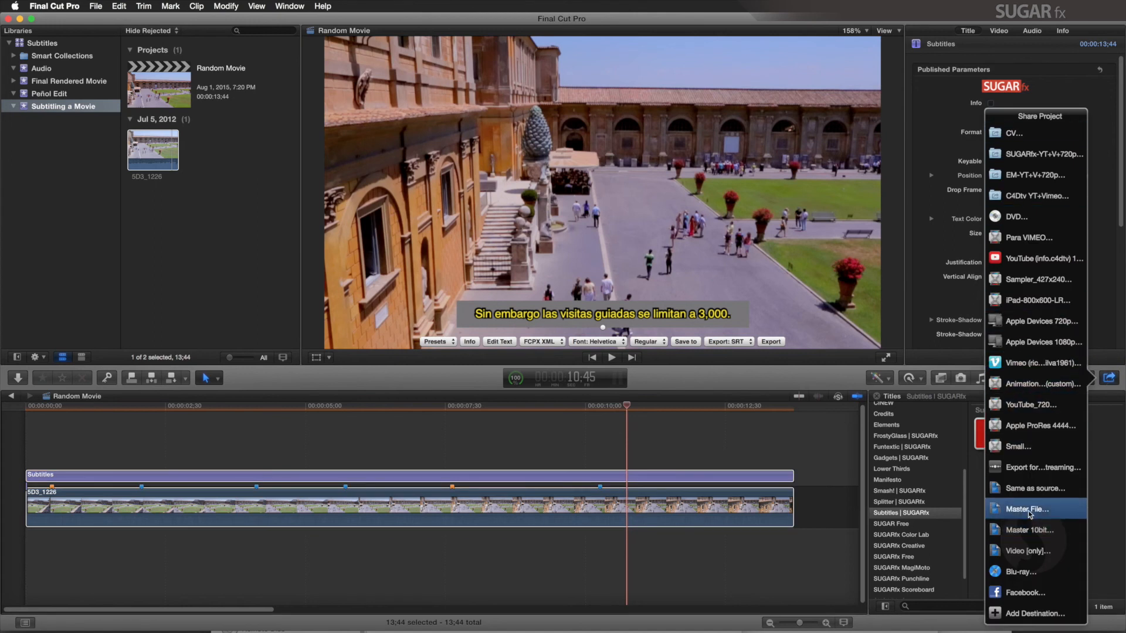